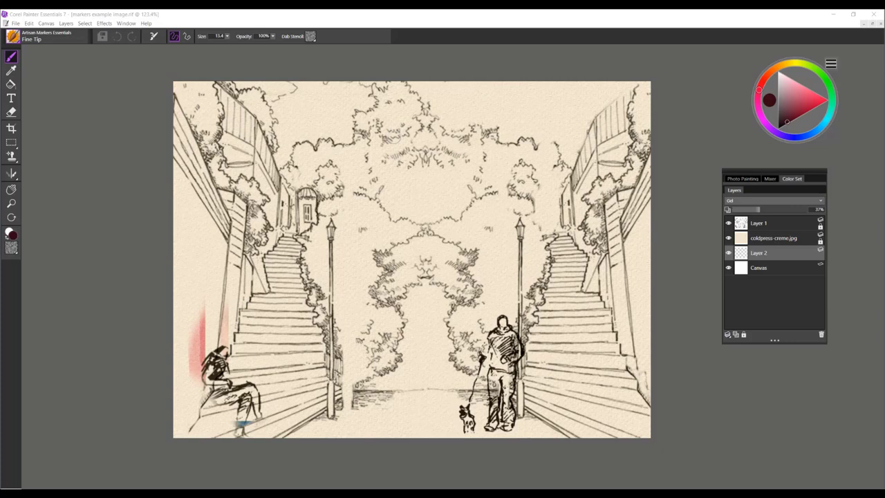
Open the Brush Selector to list the Artisan Markers Essentials variants
click(11, 58)
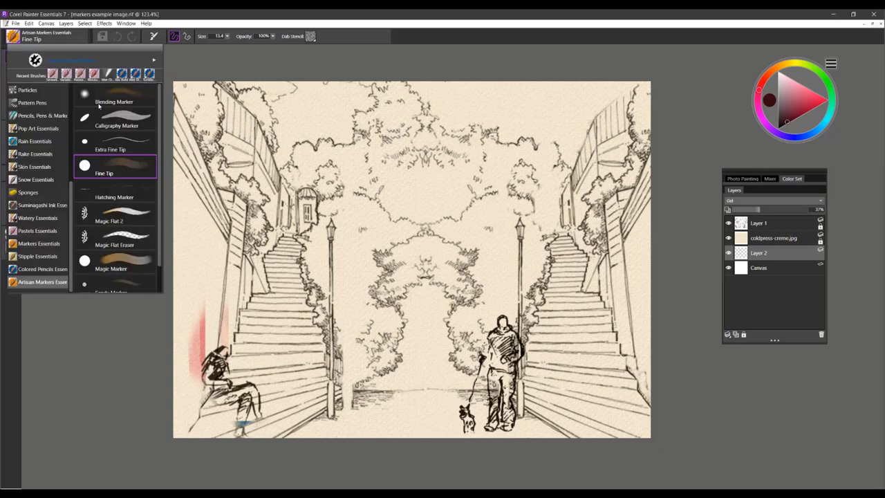
mouse_move(107, 109)
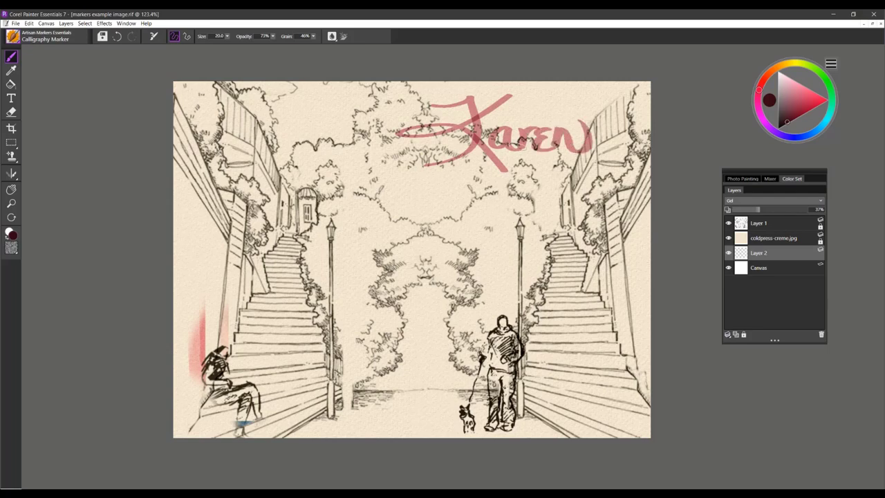
Write Calligraphy Marker test strokes and lettering across the sky and trees
drag(412, 177, 404, 236)
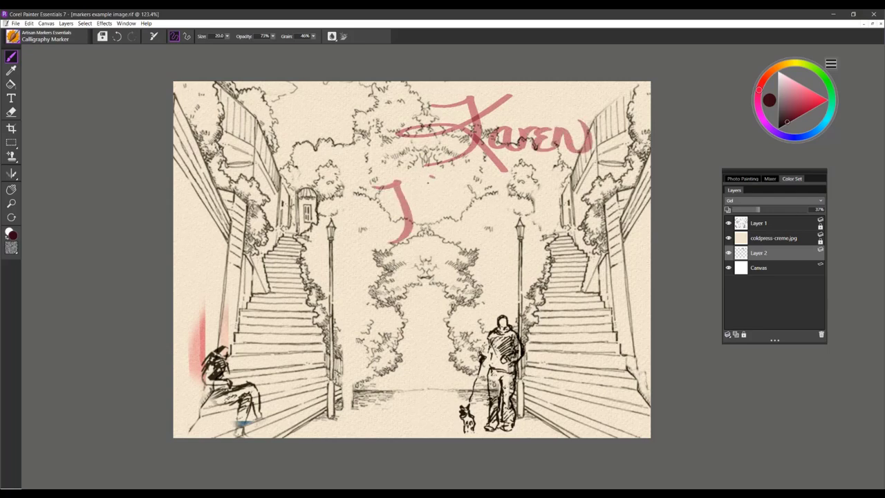
drag(388, 201, 484, 255)
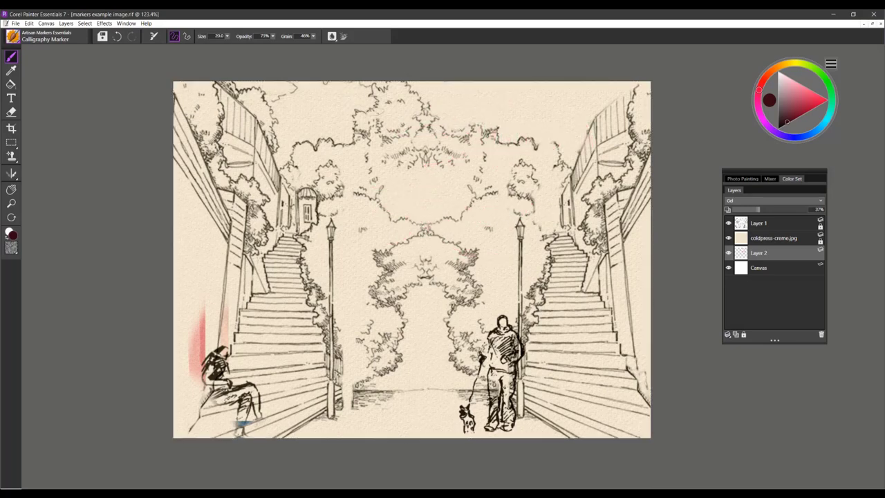
drag(307, 128, 339, 129)
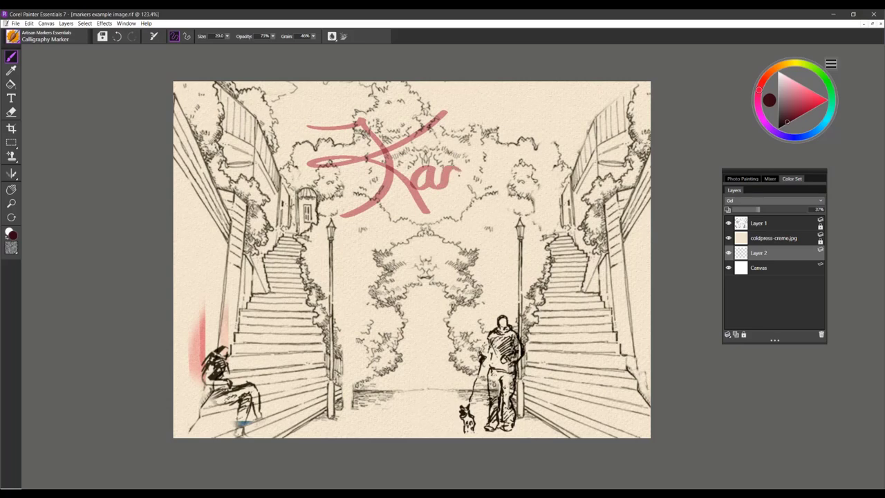
drag(443, 159, 567, 173)
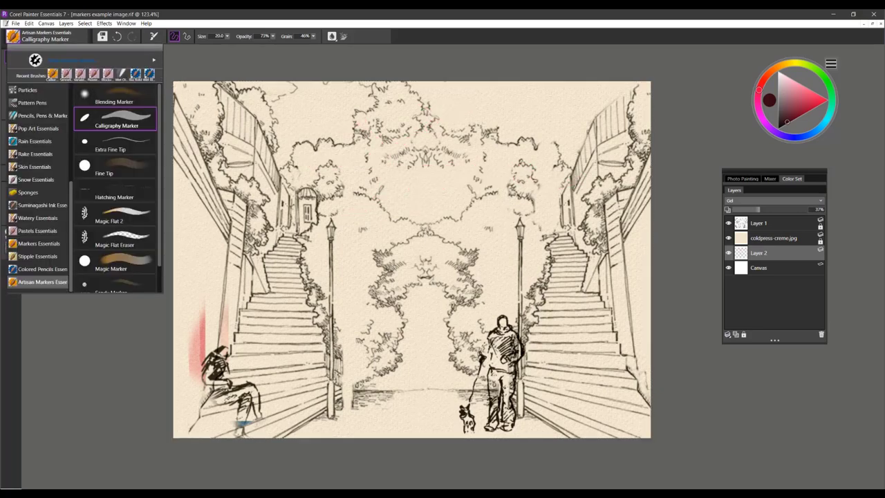
Switch to Extra Fine Tip and scribble thin test lines in the upper-right sky
click(111, 147)
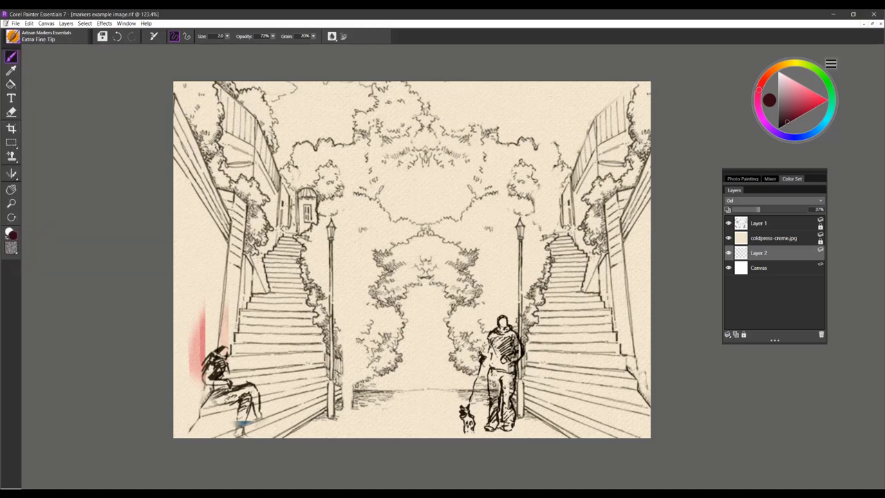
drag(446, 118, 473, 112)
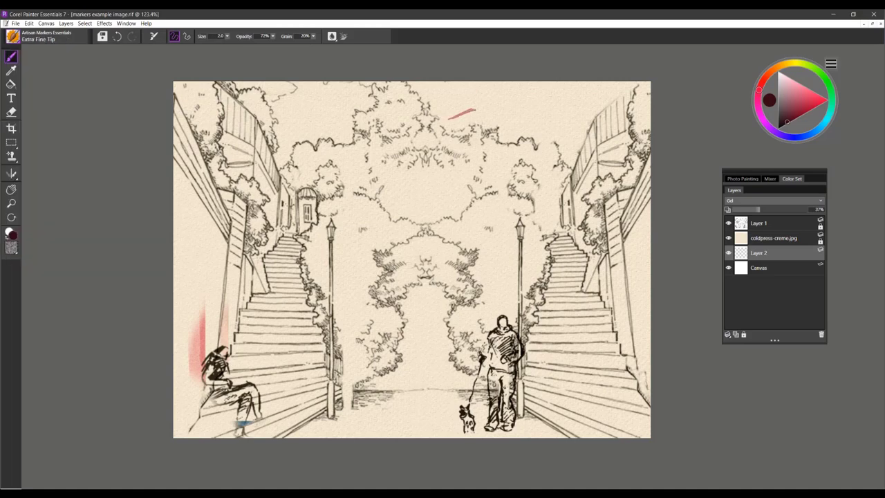
drag(477, 110, 526, 112)
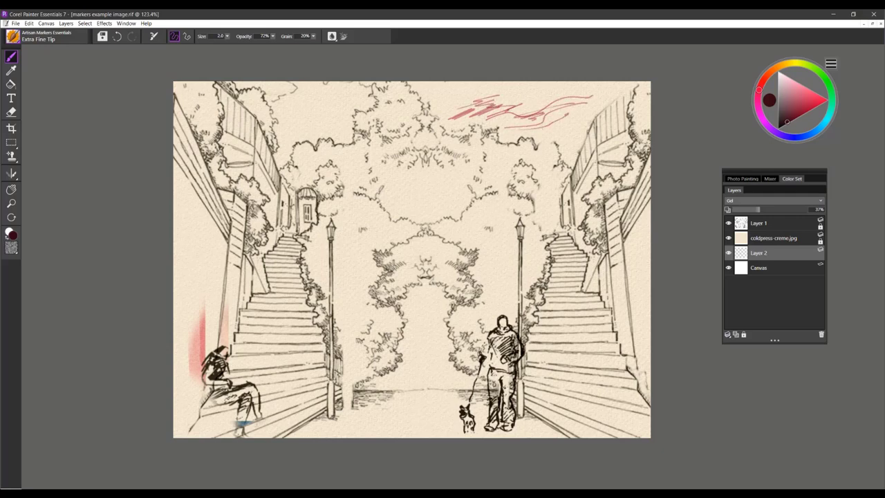
drag(547, 121, 567, 114)
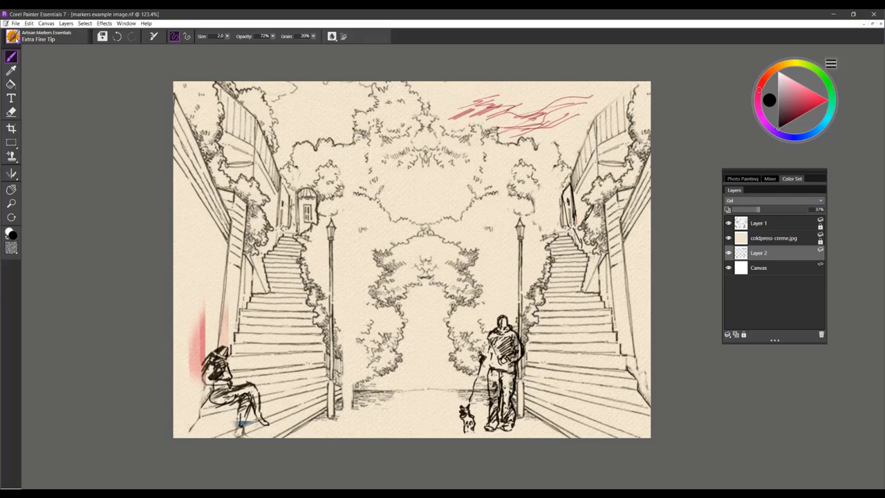
Switch to the Fine Tip marker and choose pale yellow on the Color Wheel
click(33, 38)
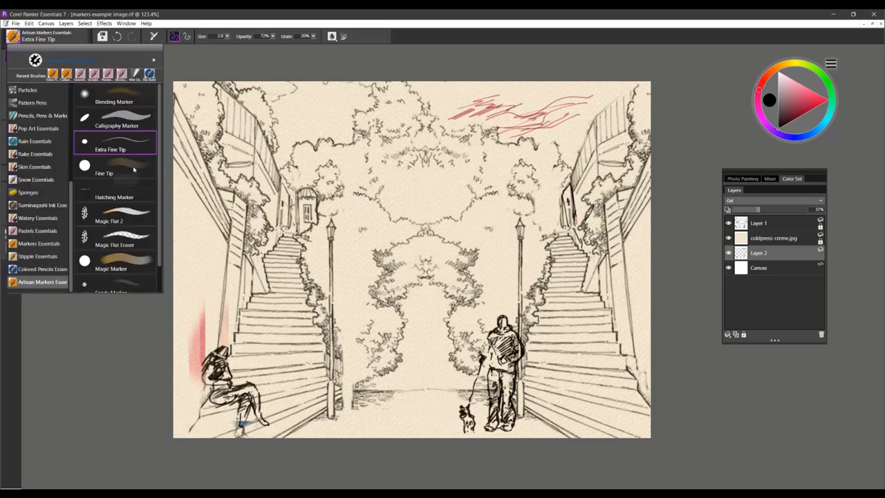
click(104, 169)
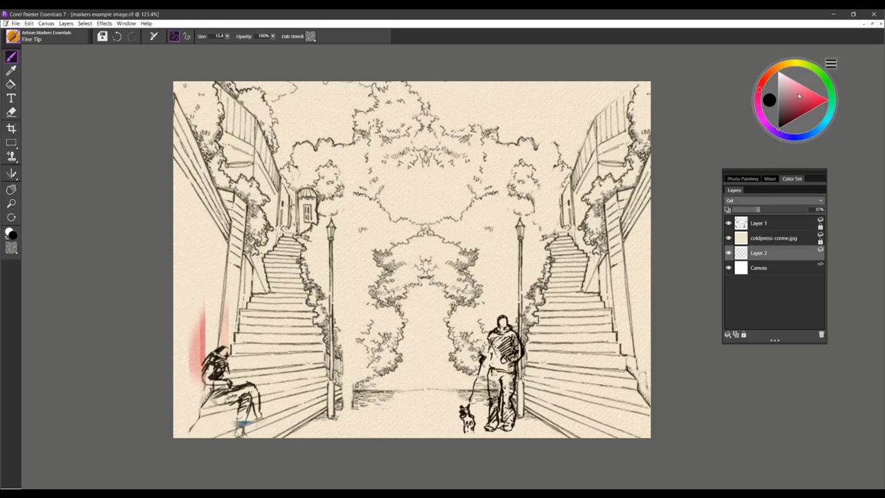
click(796, 63)
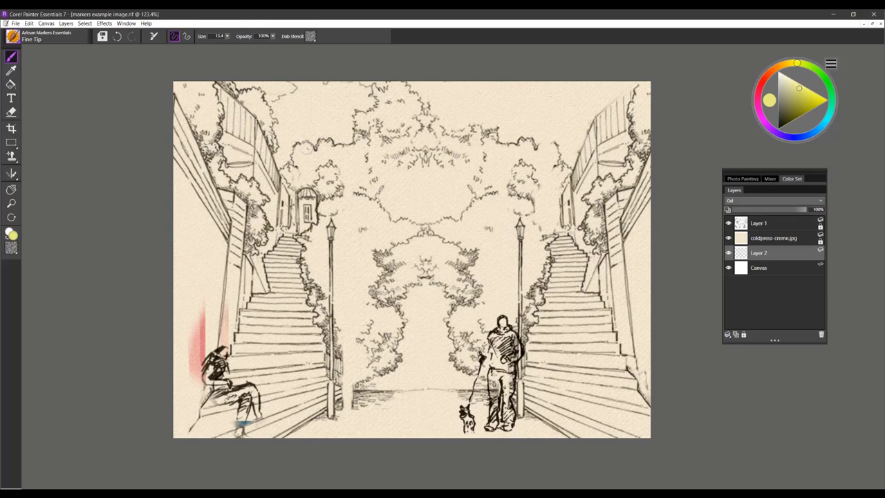
Shift the paint colour toward olive green for the trees above the left stairs
click(301, 152)
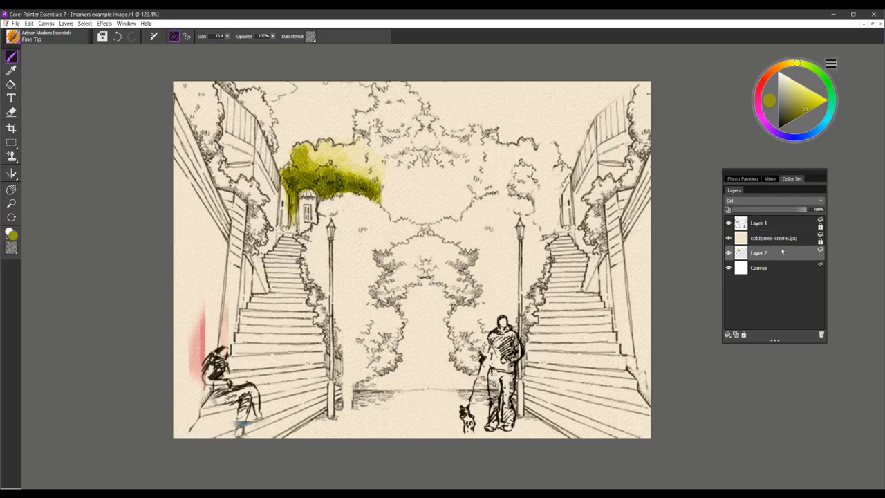
mouse_move(765, 257)
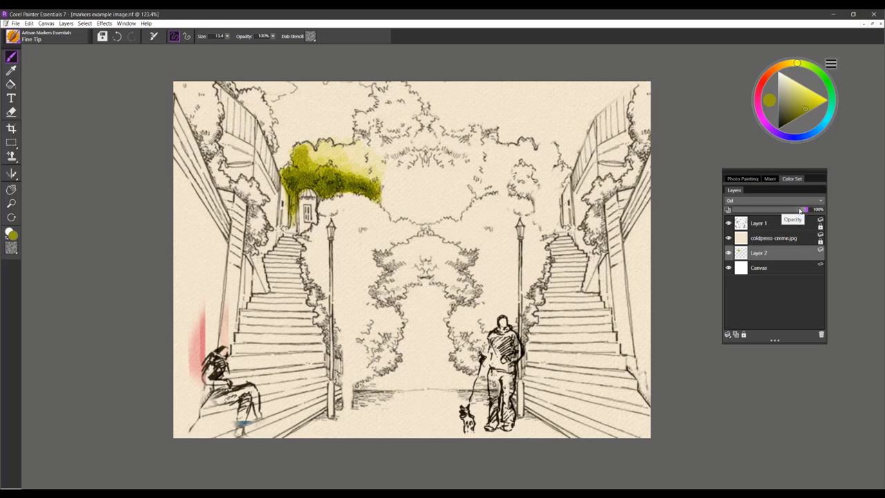
Lower the painted layer's opacity to about 42% to lighten the foliage
drag(803, 209, 767, 209)
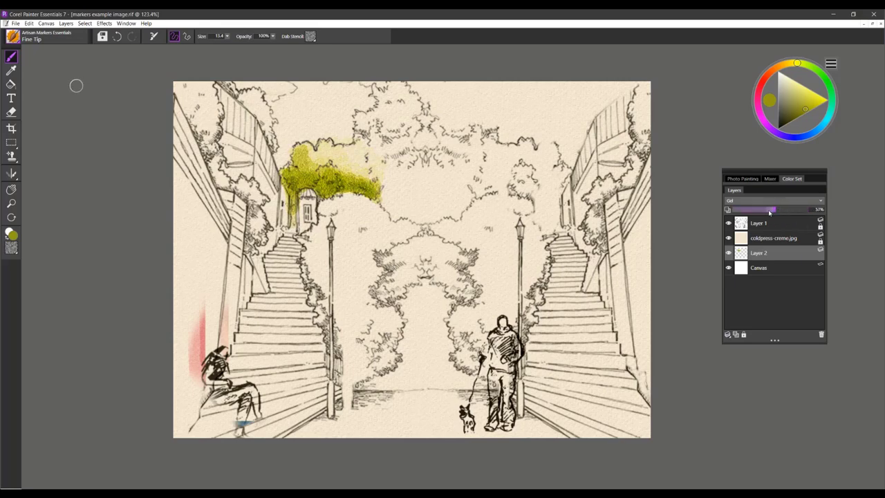
drag(767, 209, 753, 209)
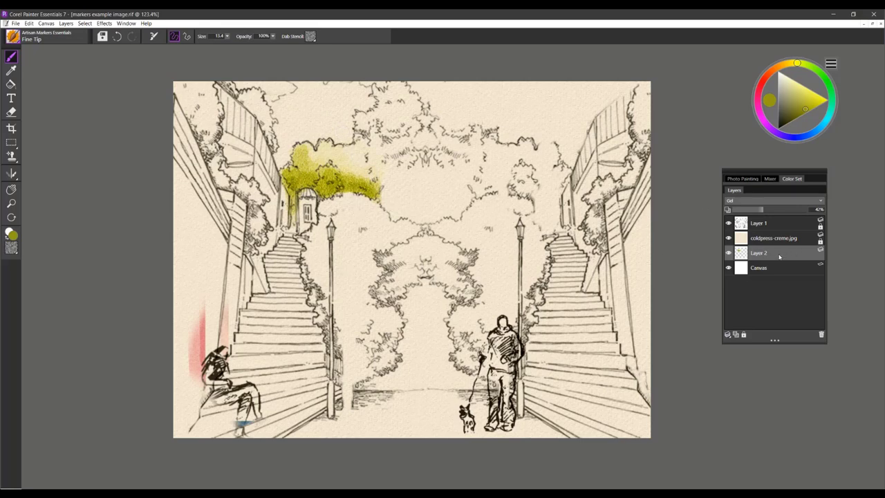
drag(761, 209, 753, 210)
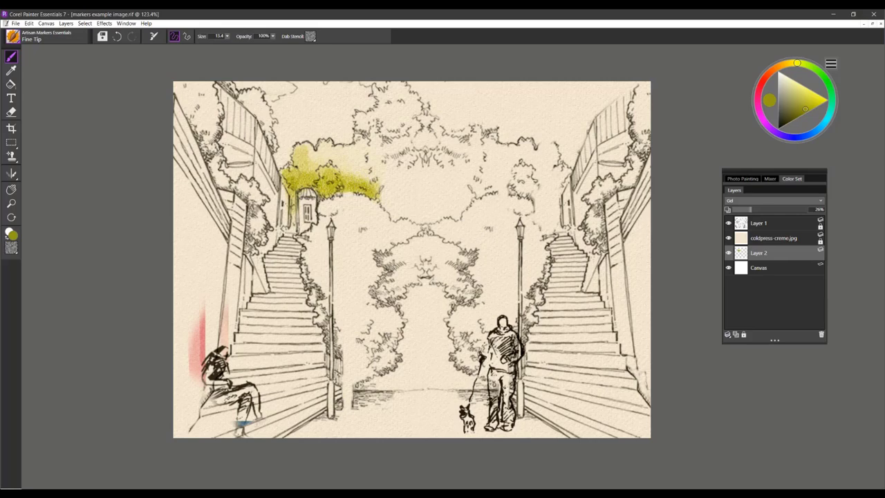
mouse_move(674, 253)
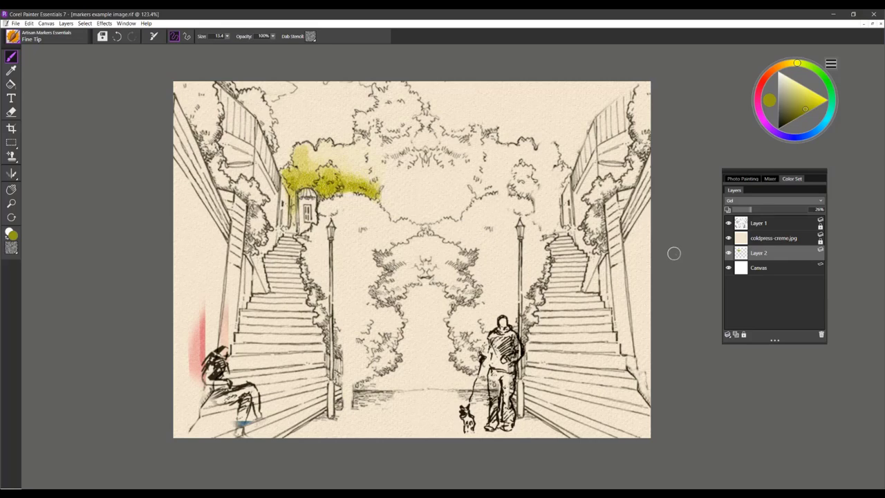
Add a new layer for the teal sky hatching
click(726, 335)
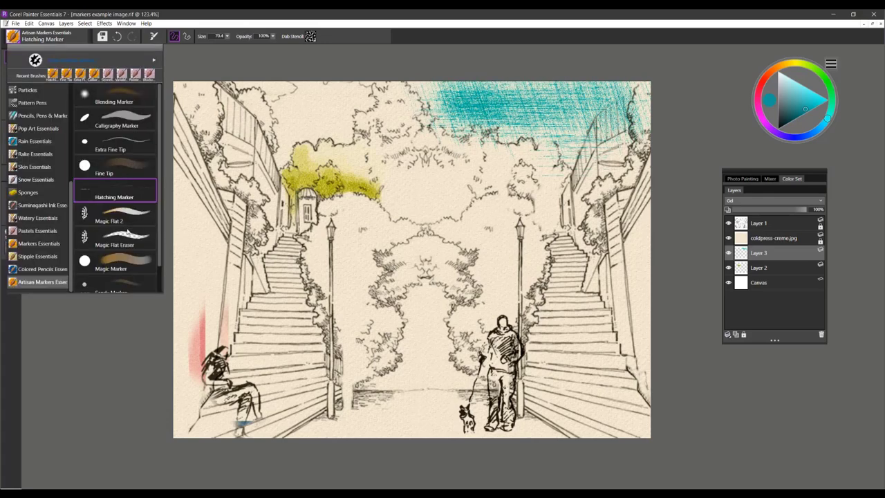
Switch to Magic Flat 2 and lay broad olive over the left central trees
click(111, 214)
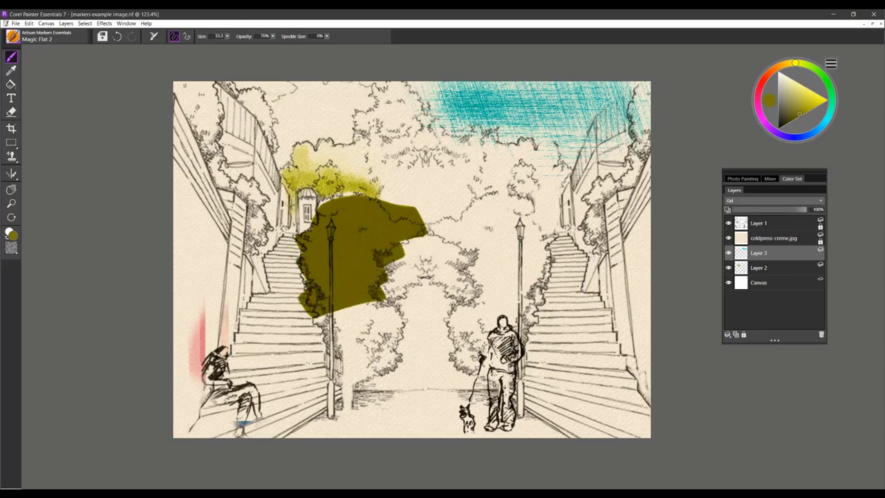
drag(339, 290, 366, 339)
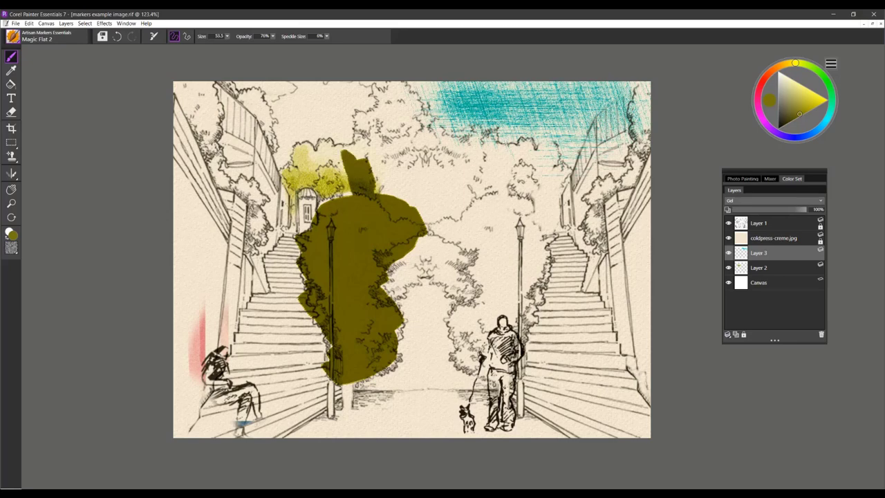
drag(360, 159, 457, 201)
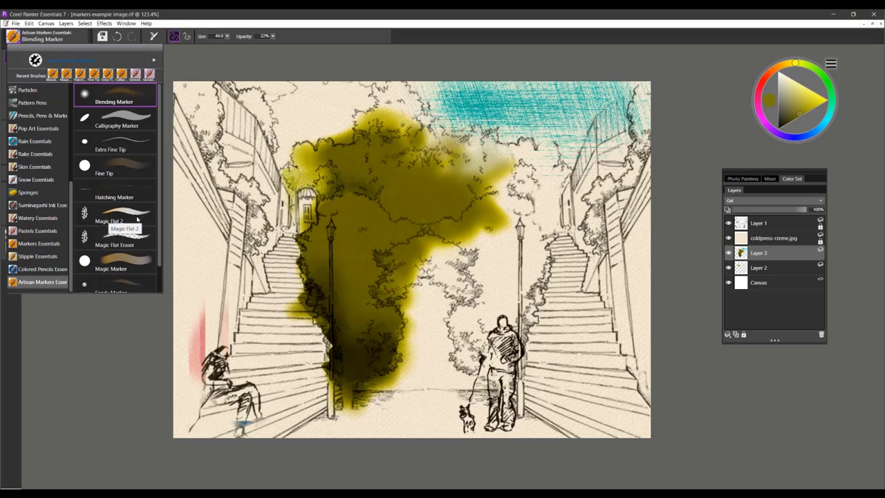
mouse_move(134, 248)
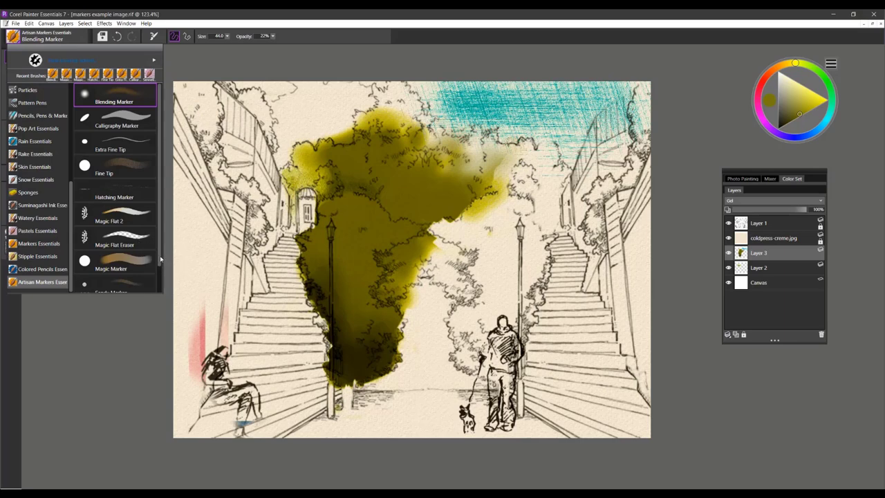
Switch to Magic Marker and paint yellow-olive over the right-hand trees
scroll(down, 3)
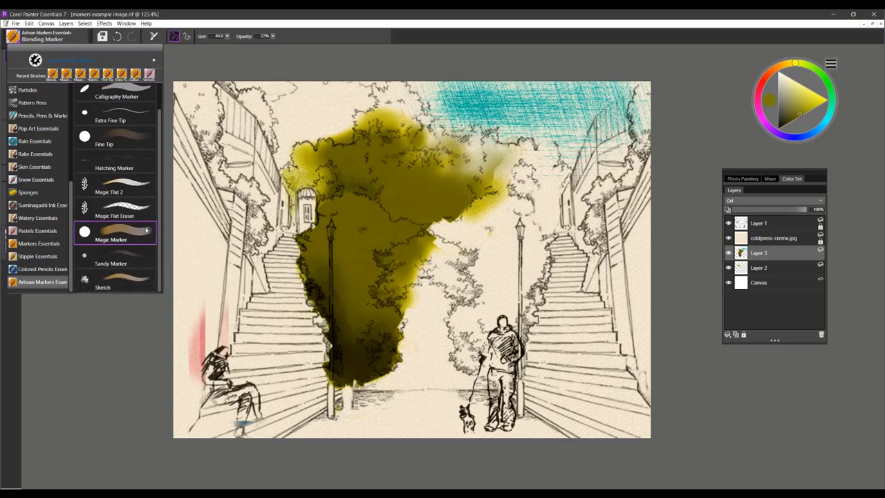
click(111, 235)
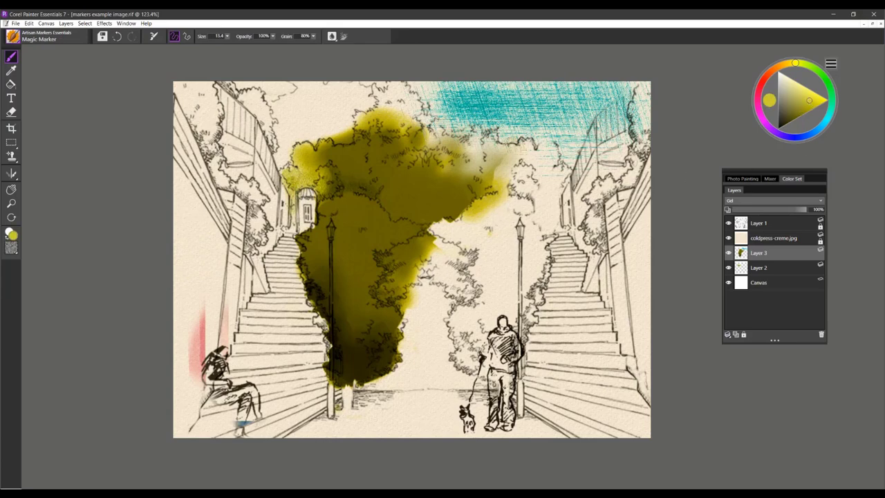
drag(443, 228, 484, 235)
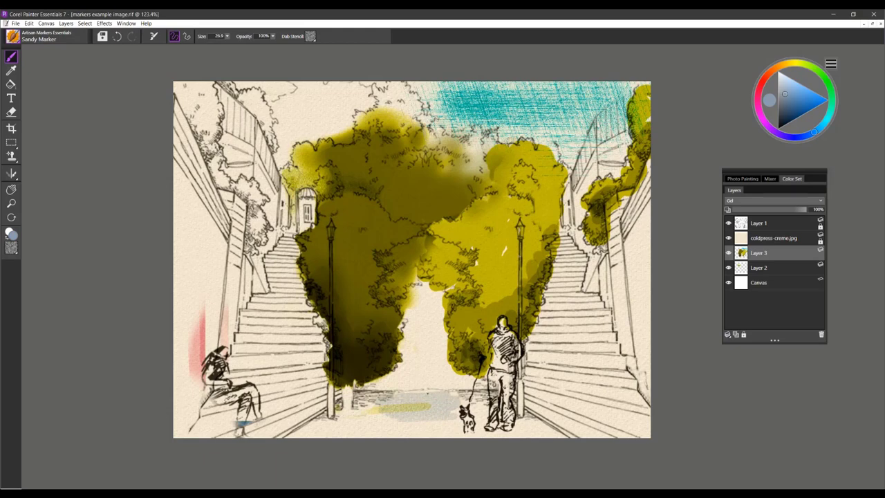
mouse_move(108, 168)
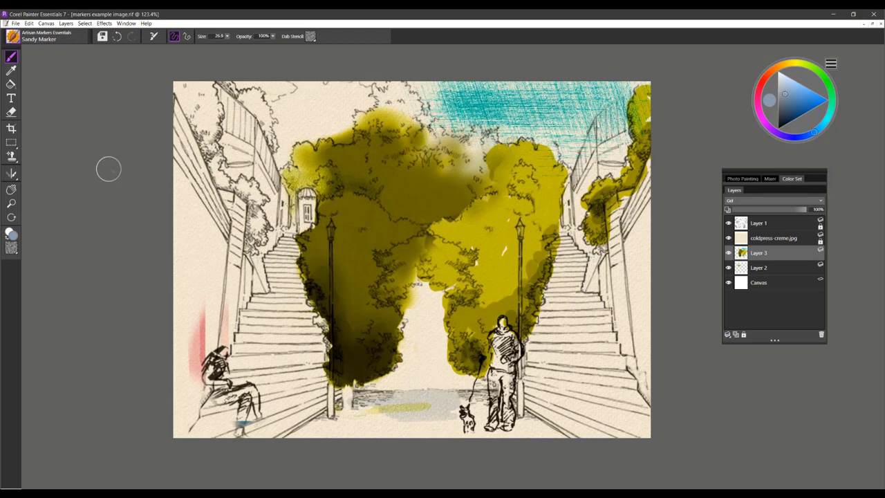
Pick a dotted paper grain and colour the seated woman's trousers pink
click(11, 247)
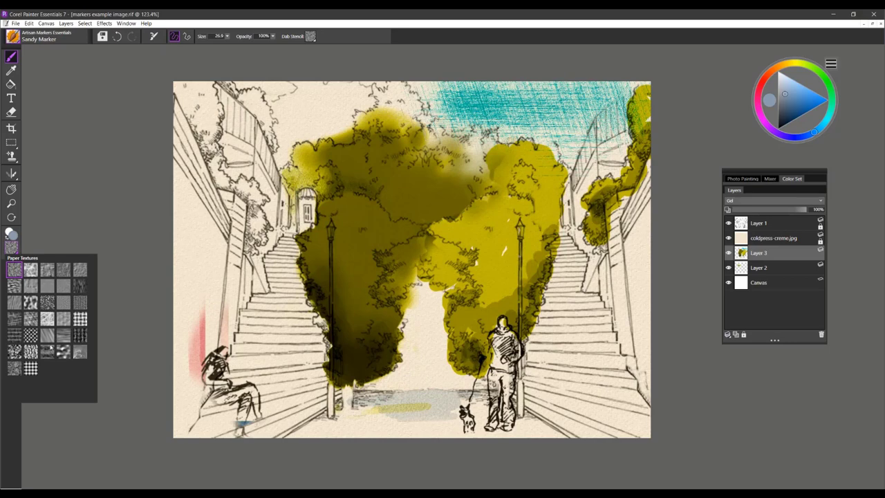
click(28, 336)
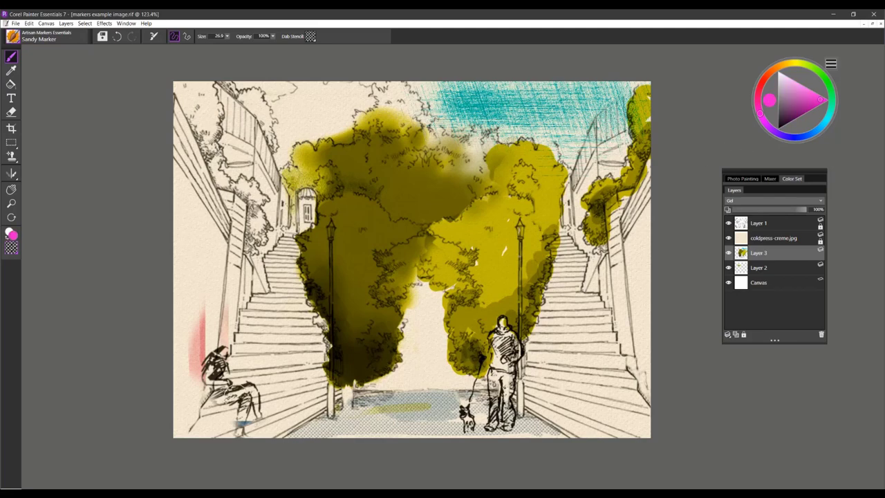
drag(221, 387, 249, 412)
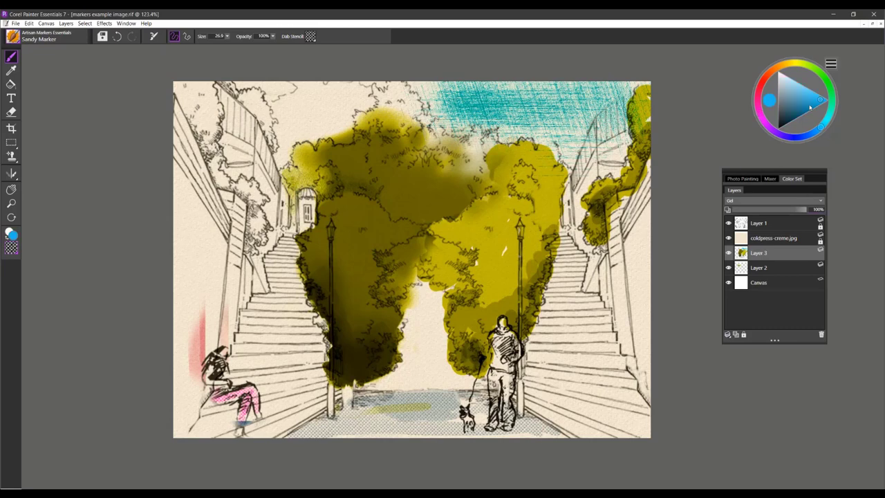
click(12, 244)
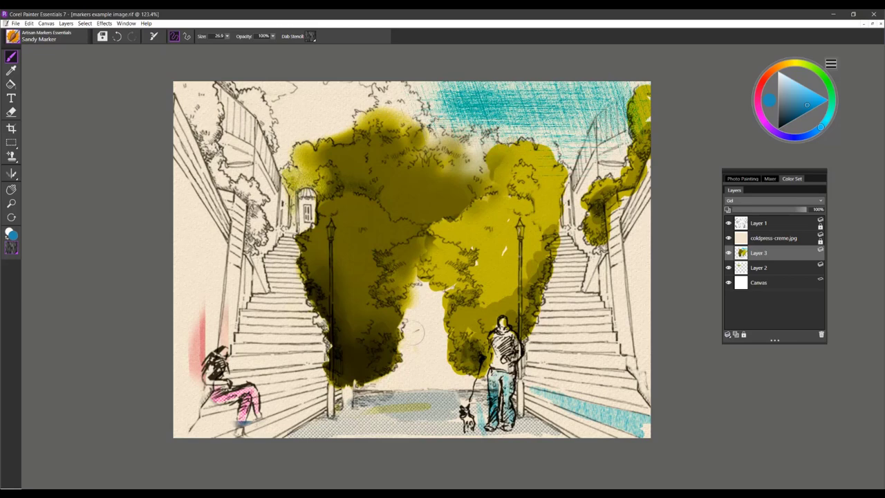
click(21, 36)
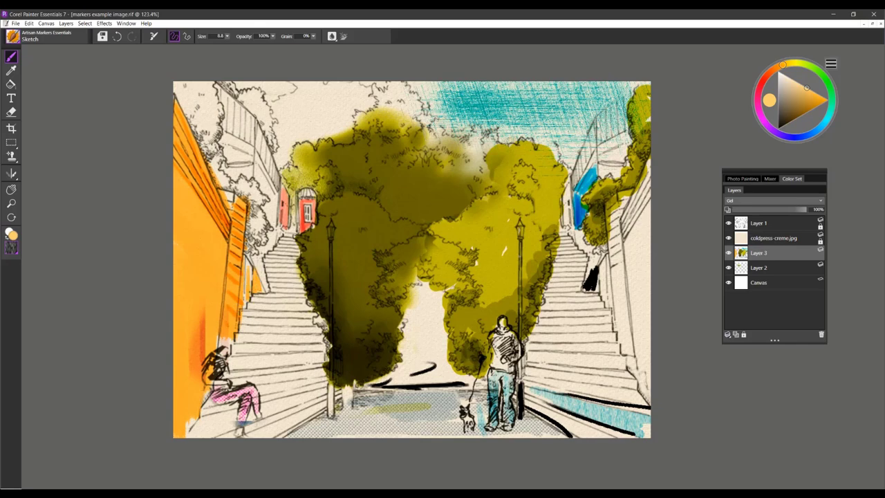
mouse_move(656, 226)
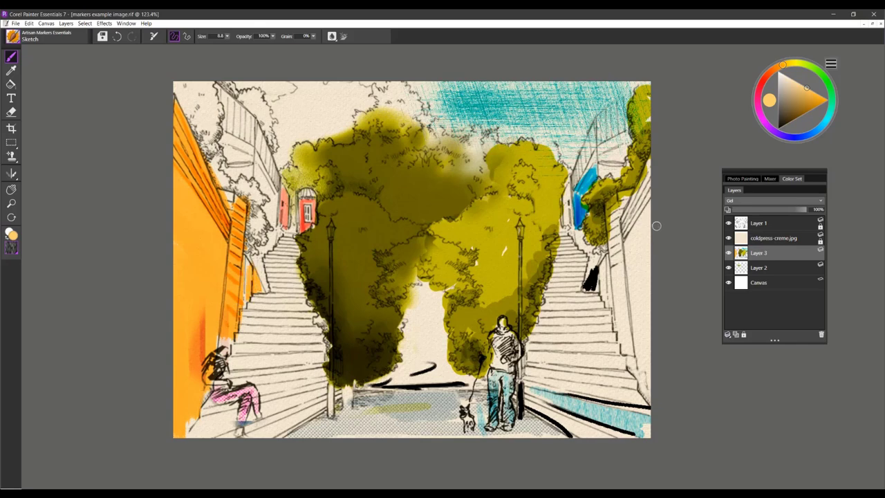